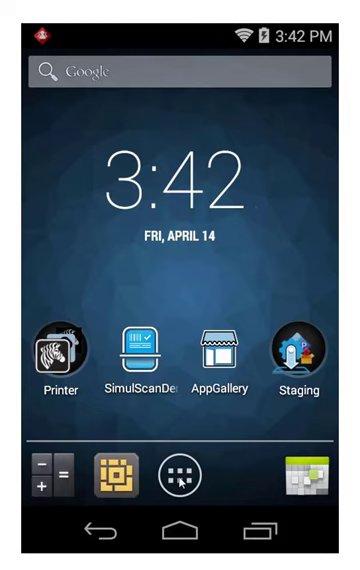
# - Show all installed apps and swipe to the page listing Settings, StageNow and Zebra Utilities
pyautogui.click(180, 480)
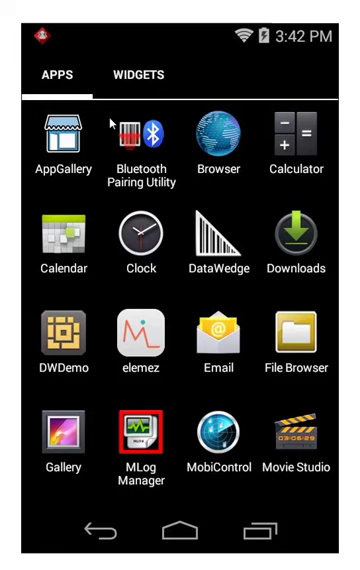
pyautogui.moveTo(290, 296)
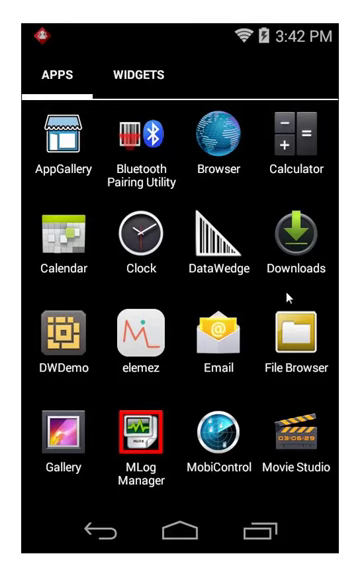
pyautogui.hscroll(-3)
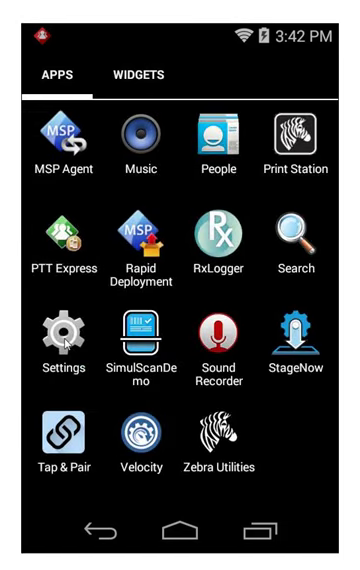
# - Launch Settings and reach the Wi-Fi page listing nearby networks, connected to libertyupper
pyautogui.click(62, 348)
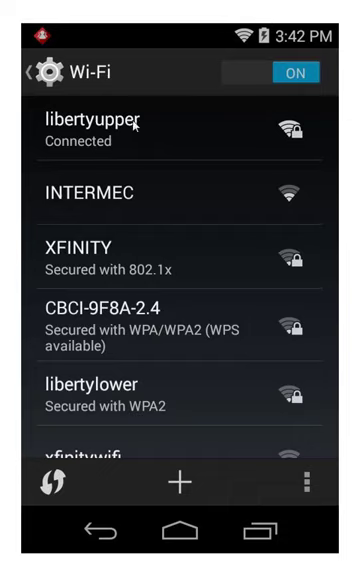
pyautogui.moveTo(166, 108)
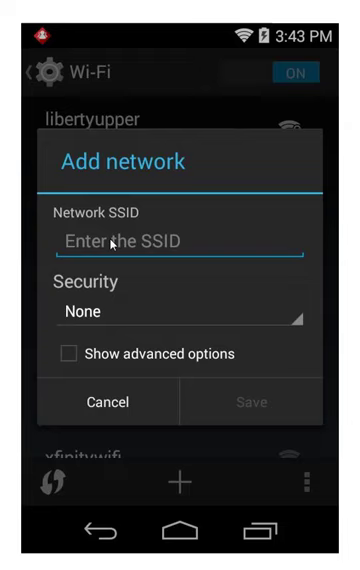
pyautogui.moveTo(94, 324)
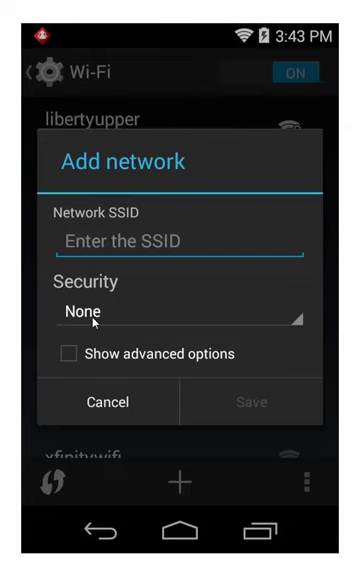
# - Review the Add network security types, keep None, and cancel without saving
pyautogui.click(176, 312)
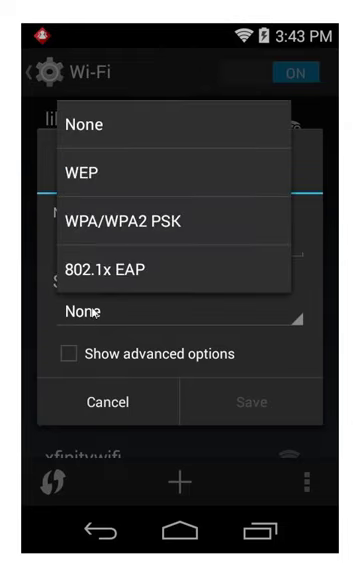
pyautogui.click(86, 124)
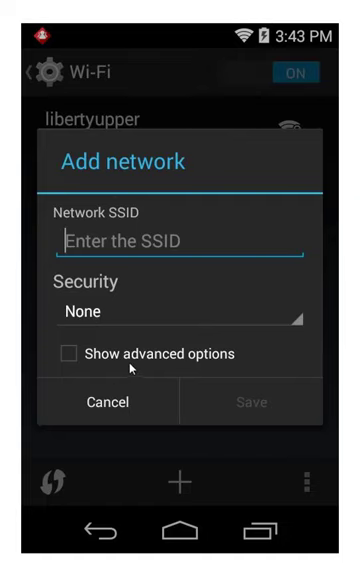
pyautogui.click(72, 352)
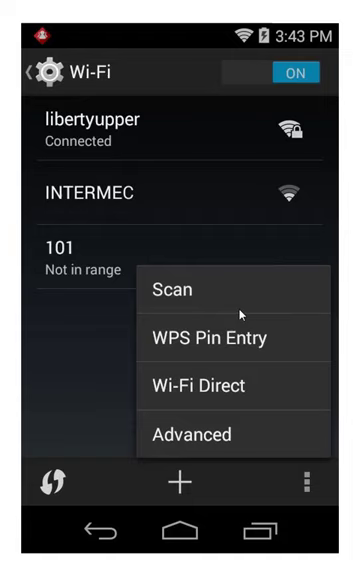
pyautogui.moveTo(188, 438)
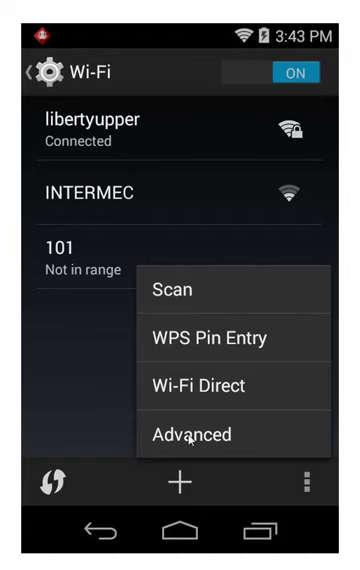
# - Reach Advanced Wi-Fi settings from the Wi-Fi screen's overflow menu
pyautogui.click(192, 434)
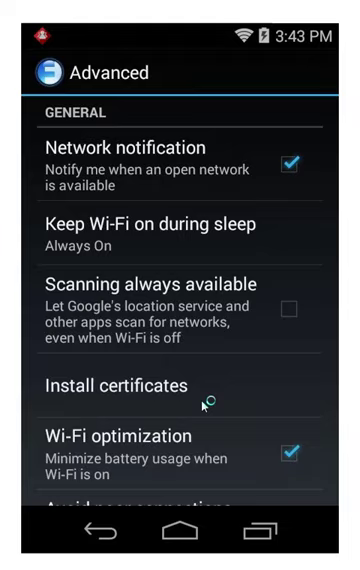
# - Show the Available channels (2.4 GHz) dialog under Band and Channel Selection
pyautogui.scroll(-3)
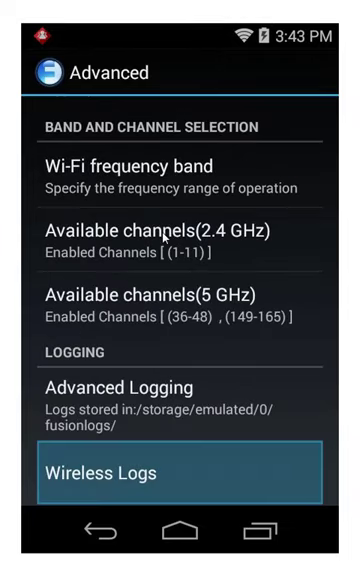
pyautogui.click(180, 232)
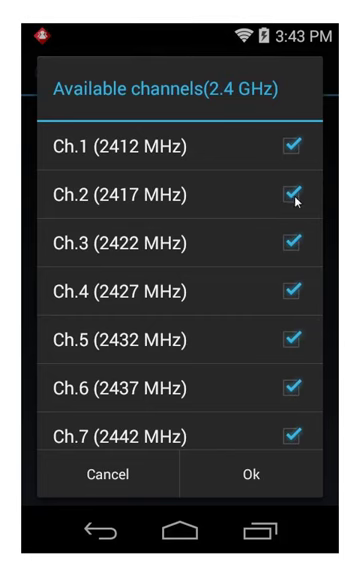
pyautogui.moveTo(112, 486)
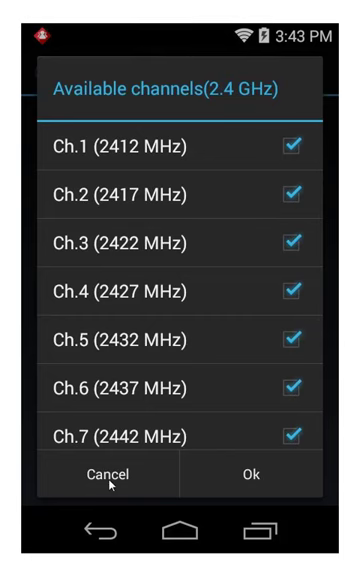